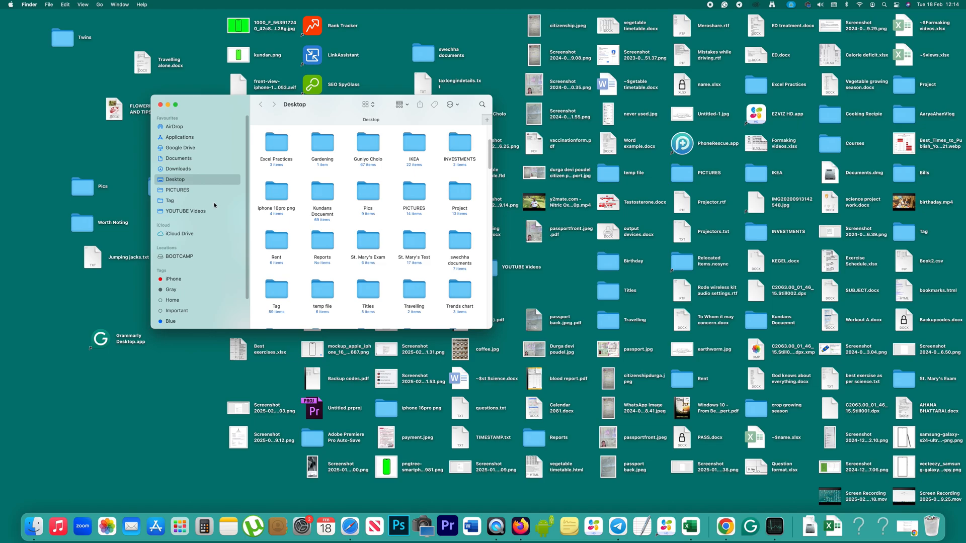
Step: Try moving Grammarly Desktop.app from Applications to the Bin; it is refused because the app is open
click(179, 137)
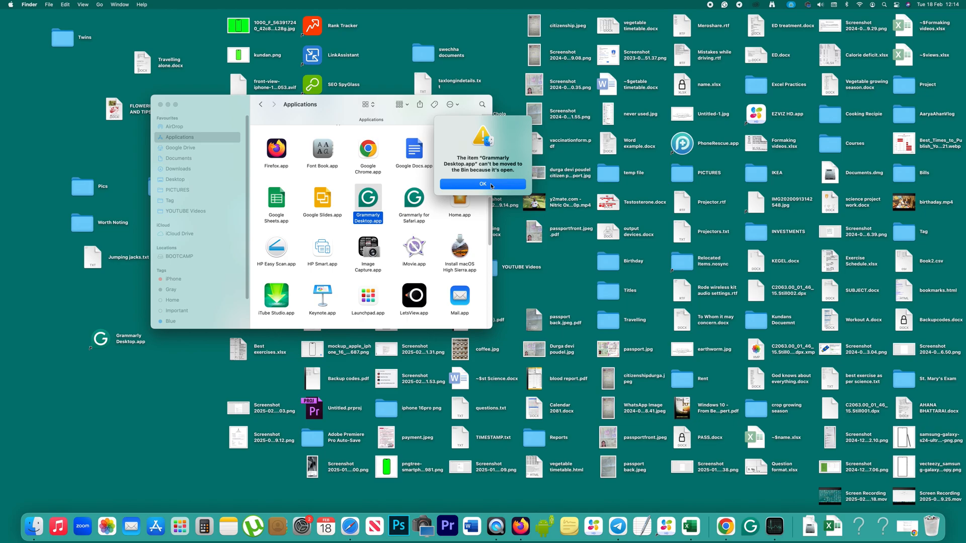
Step: Dismiss the 'app is open' alert and close the Applications Finder window
click(483, 184)
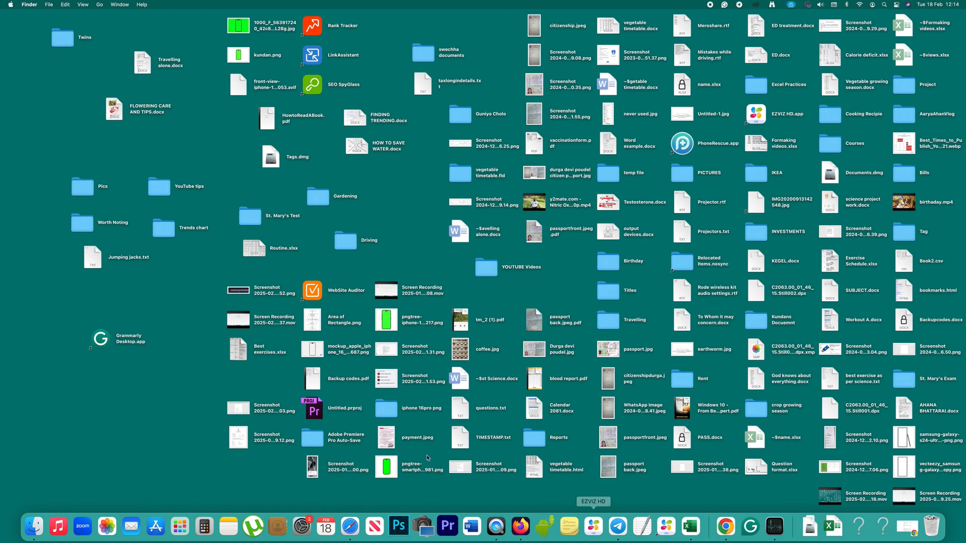
mouse_move(481, 474)
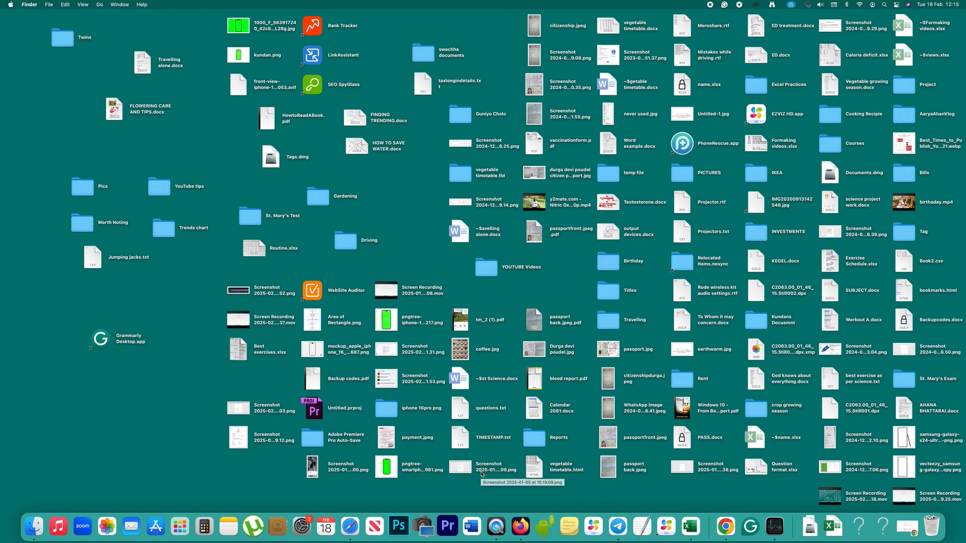
Step: Search Spotlight for 'activity monitor' so Activity Monitor is the top hit
key(Cmd+Option+Esc)
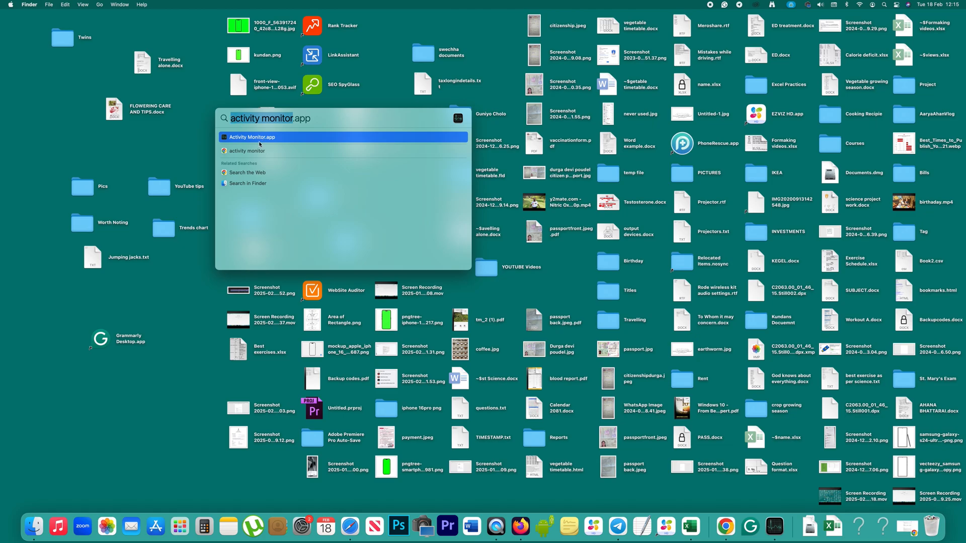
mouse_move(251, 141)
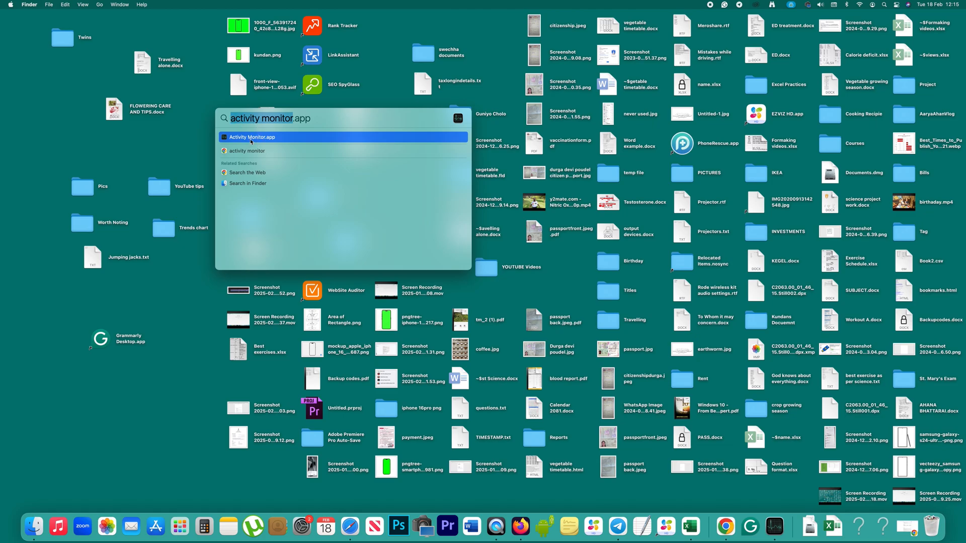
Step: Launch Activity Monitor, select the Grammarly Desktop process, and stop it with Quit
click(250, 137)
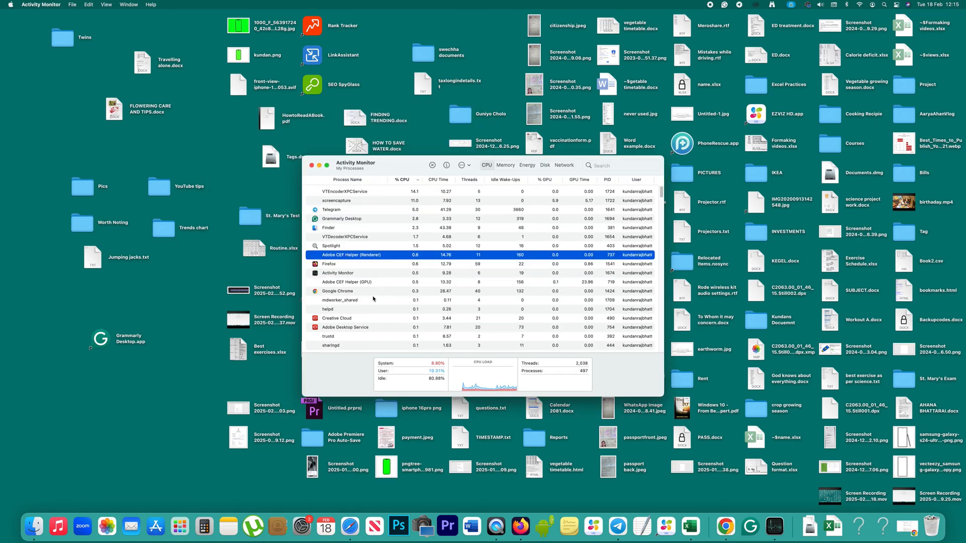
click(342, 219)
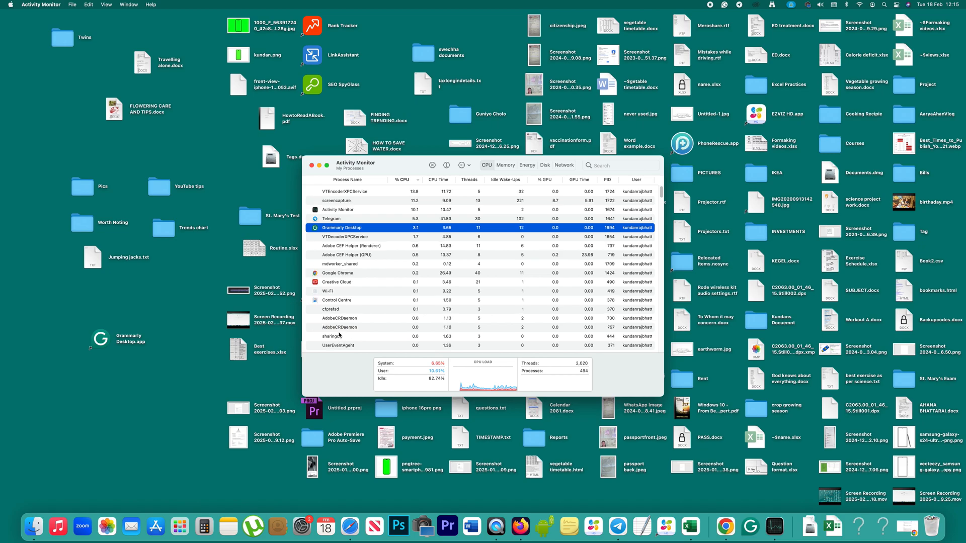
mouse_move(342, 335)
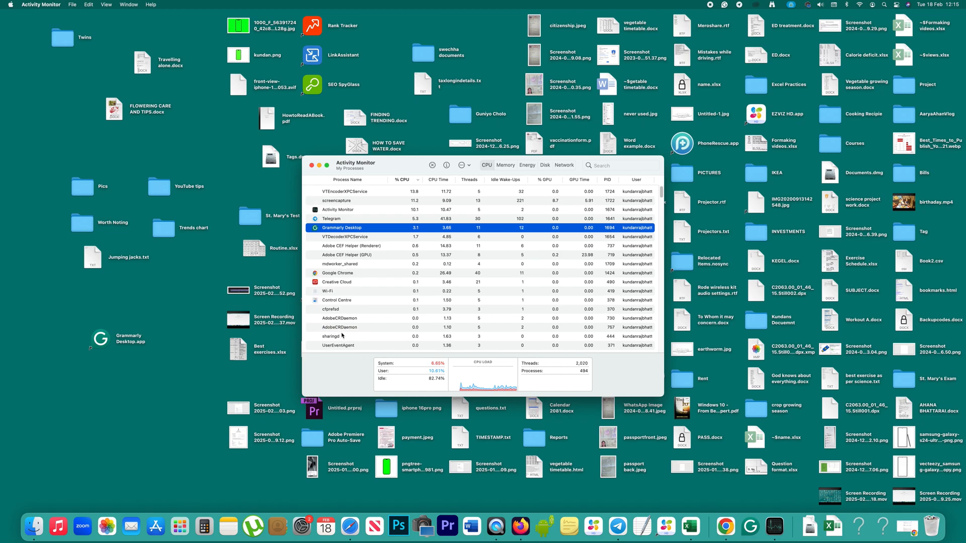
click(345, 236)
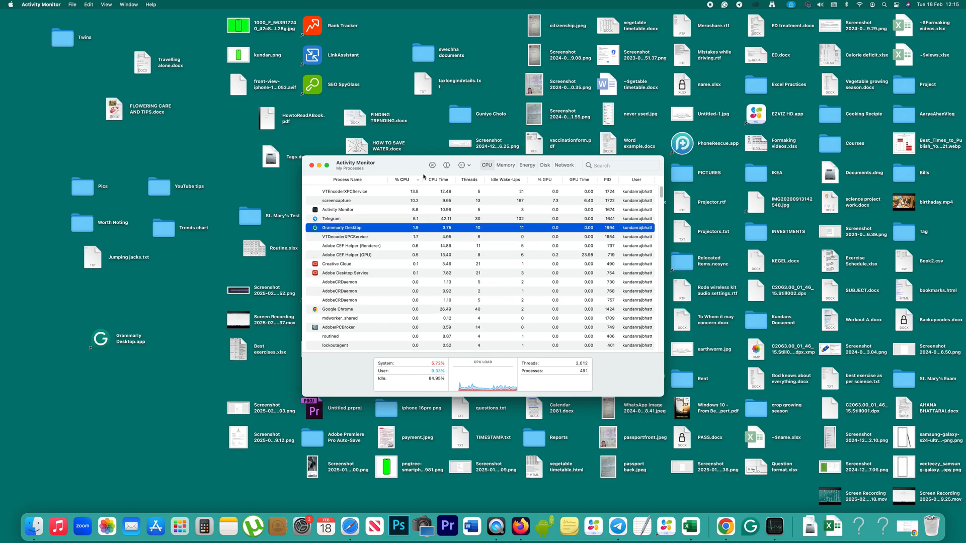
click(432, 165)
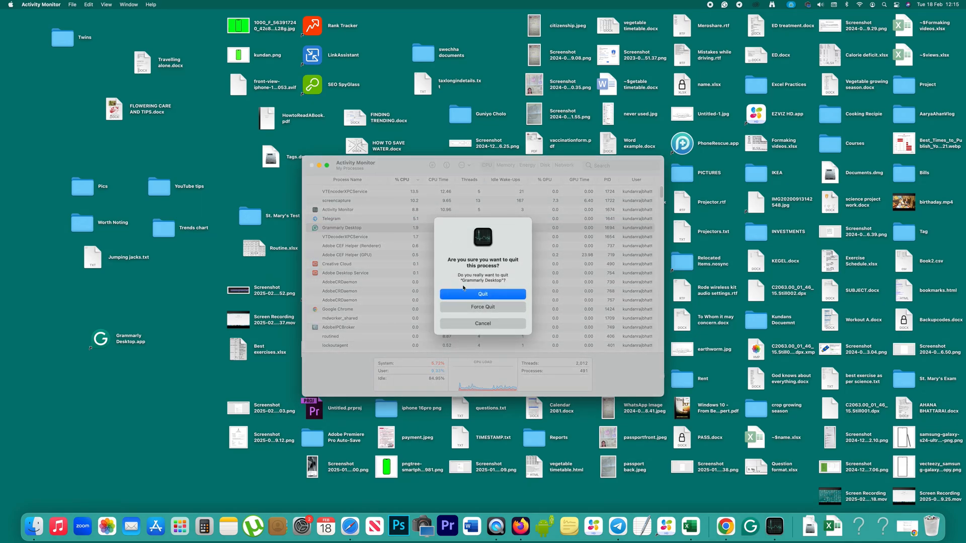
click(483, 323)
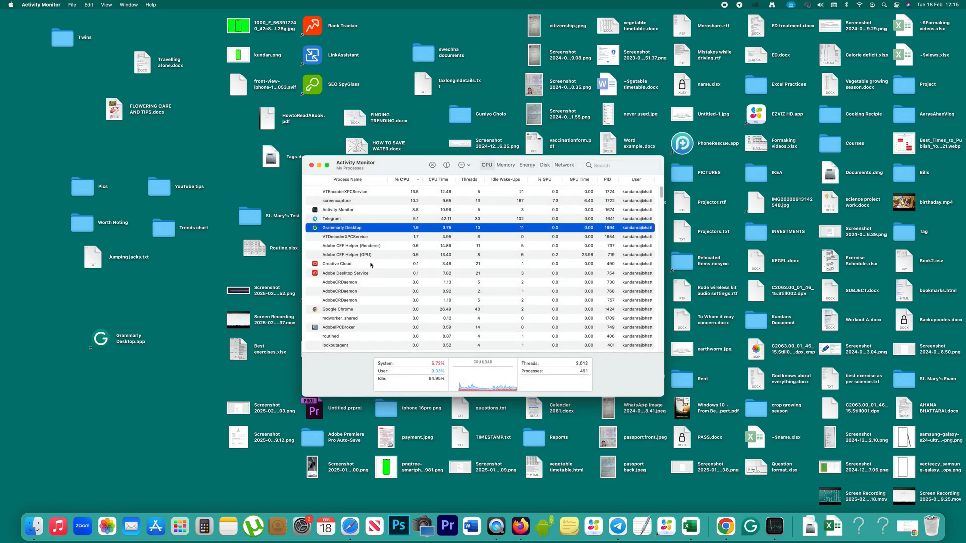